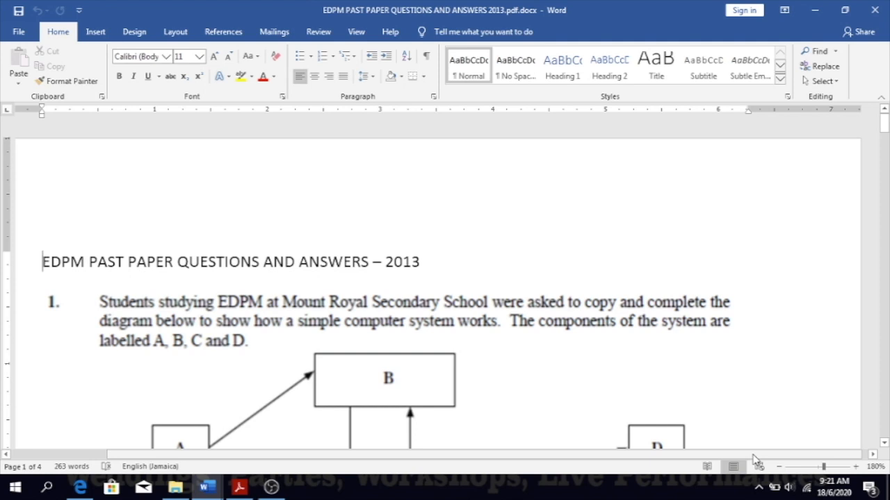
Step: Scroll to show the Question 1 computer-system diagram of components A–D
click(41, 261)
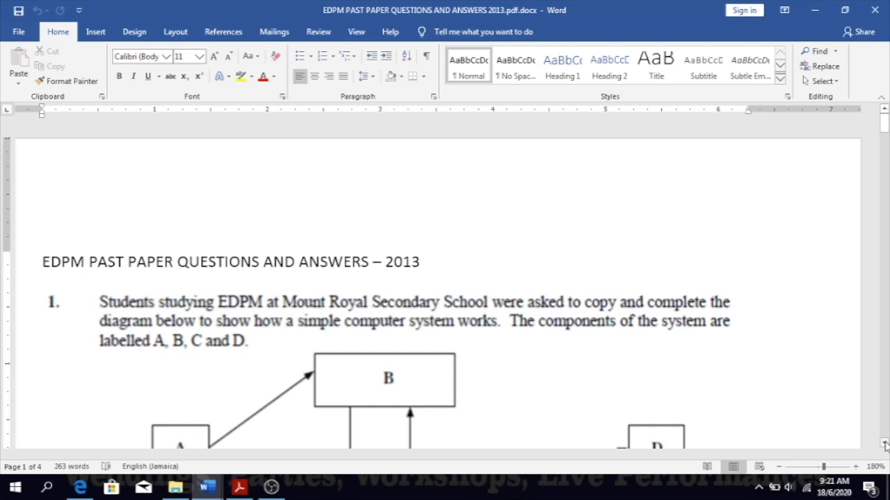
scroll(down, 3)
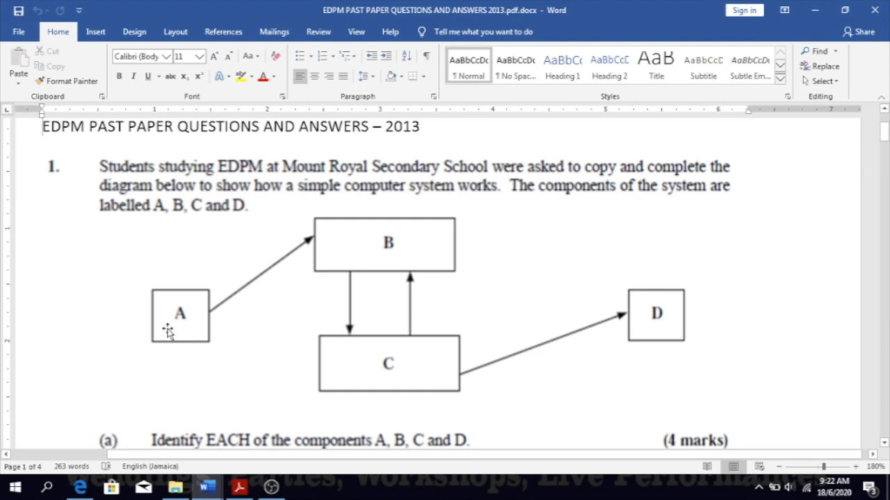
mouse_move(595, 448)
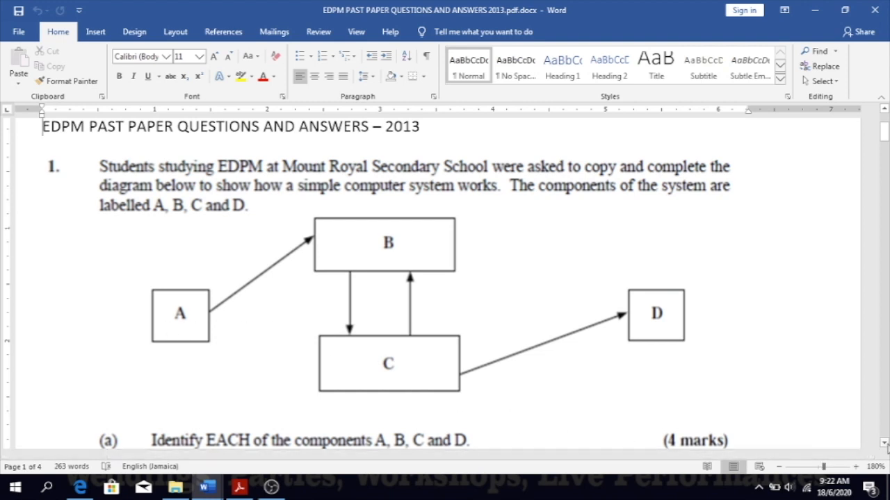
Step: Scroll to Question 1 parts (a) and (b) and the answer naming A–D as input, processor, memory/storage, output
scroll(down, 3)
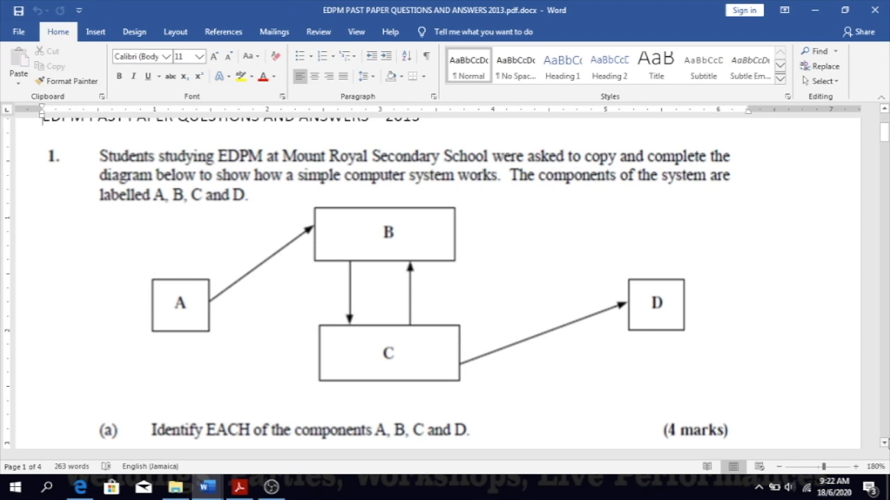
mouse_move(180, 325)
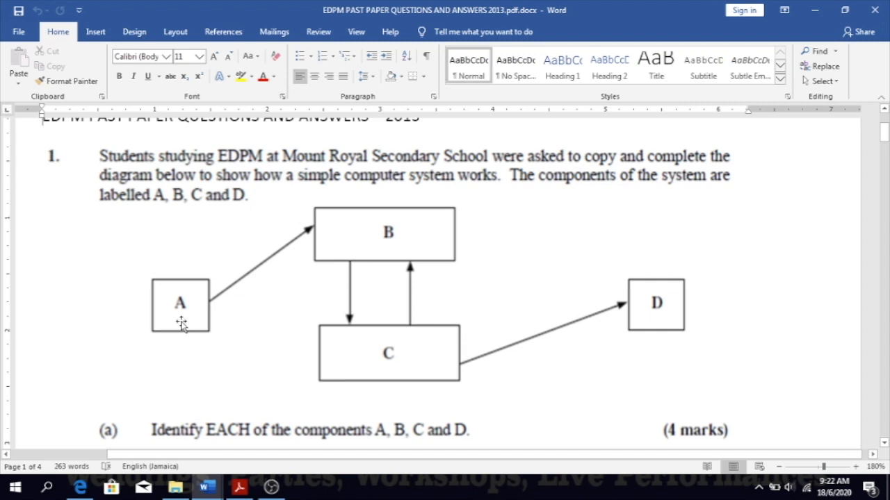
mouse_move(327, 242)
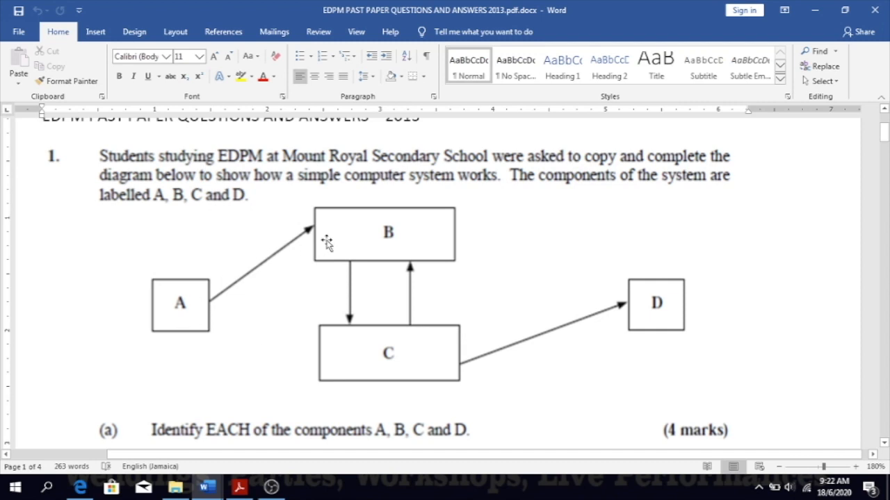
mouse_move(467, 263)
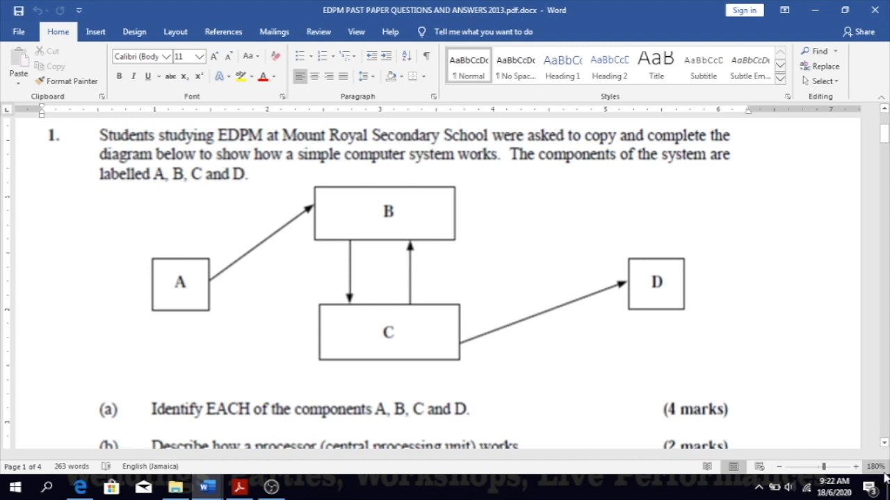
mouse_move(423, 350)
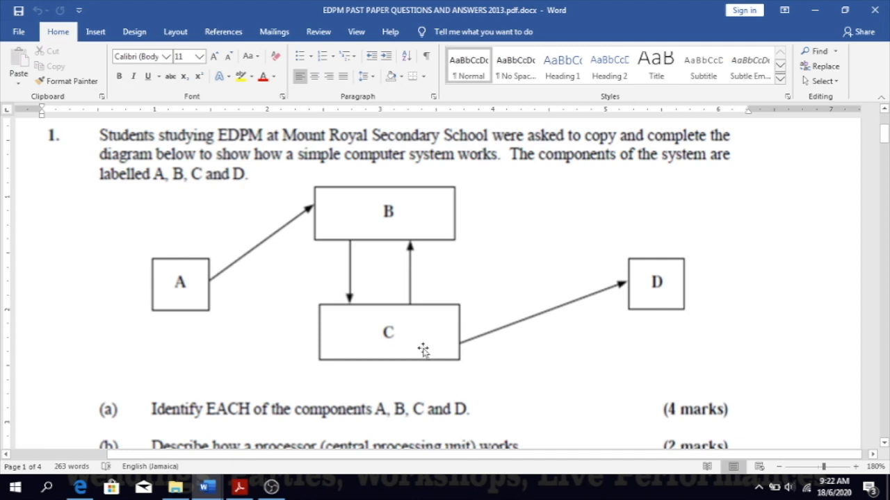
mouse_move(609, 299)
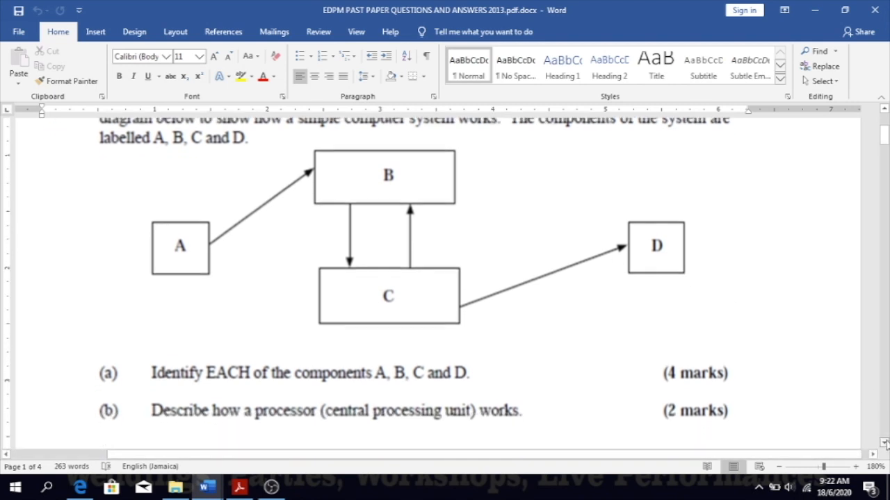
scroll(down, 3)
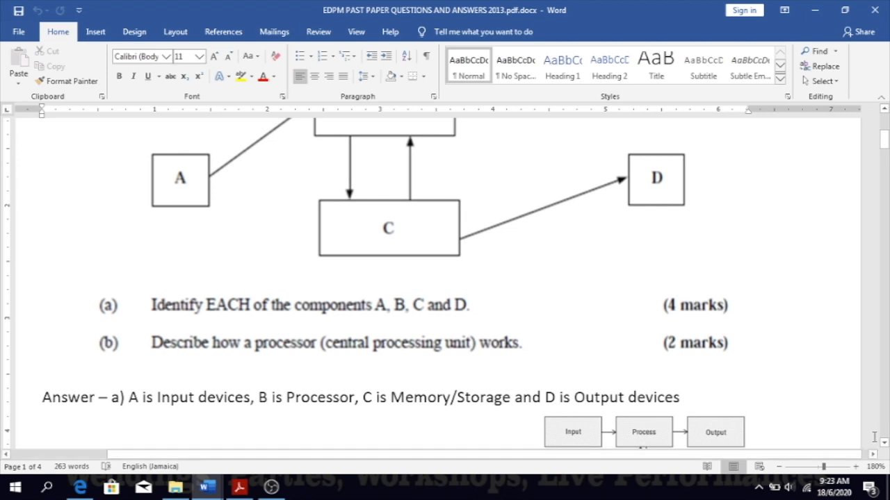
Step: Scroll past Question 1's answers to Question 3 on newsletter features and the Question 2 answer
scroll(down, 3)
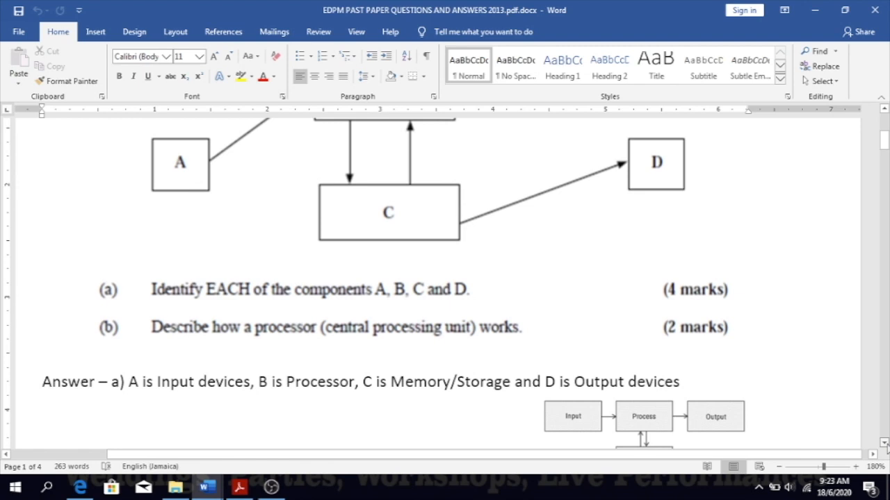
scroll(down, 3)
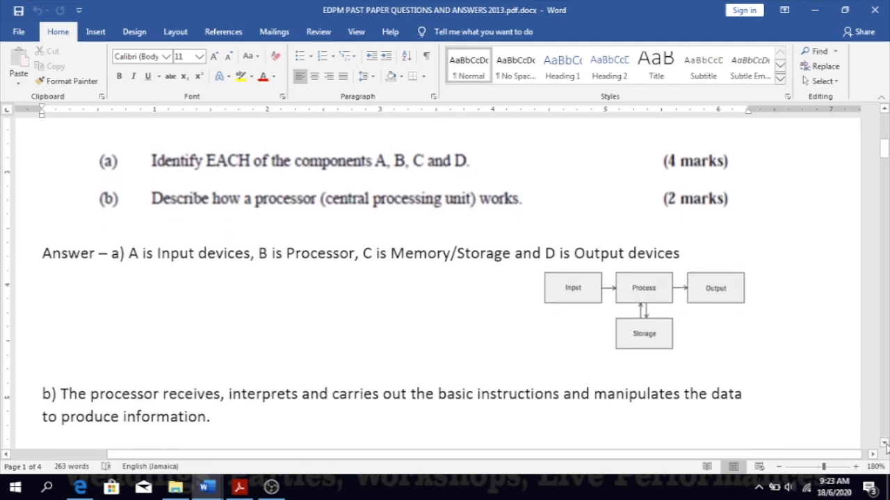
scroll(down, 3)
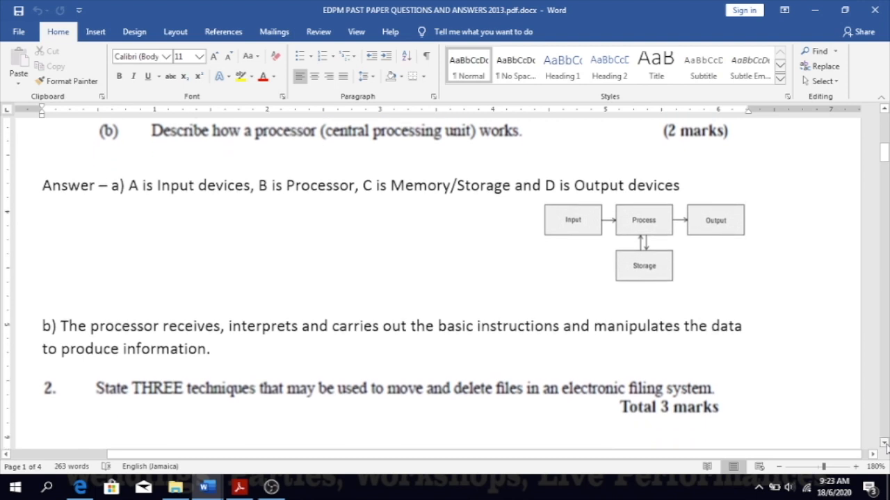
scroll(down, 3)
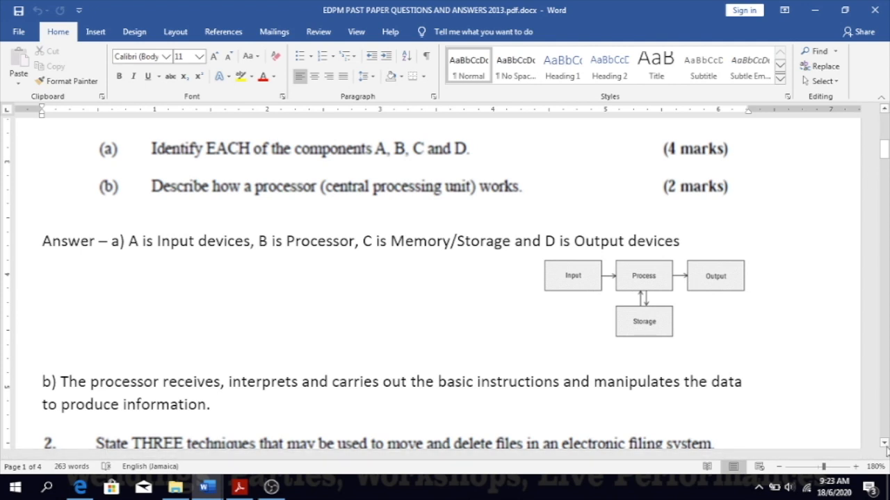
scroll(down, 3)
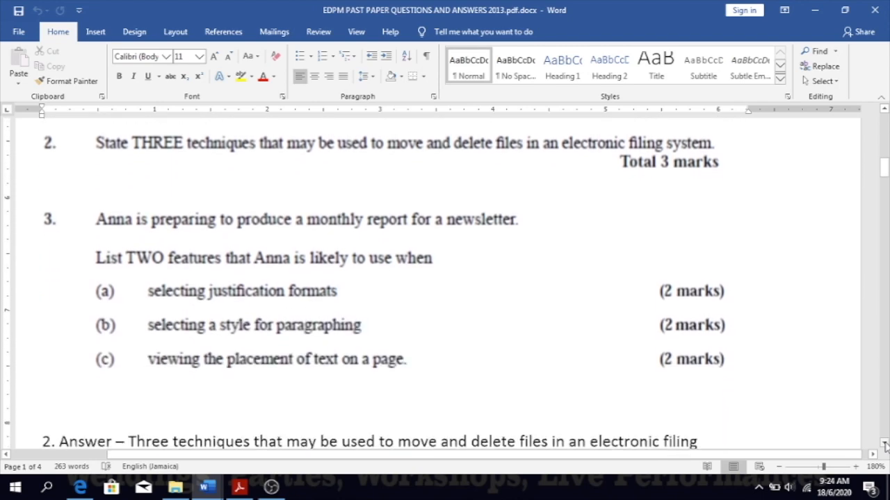
Step: Scroll to the Question 2 answer listing cut/paste shortcuts and right-click cut and paste
scroll(down, 3)
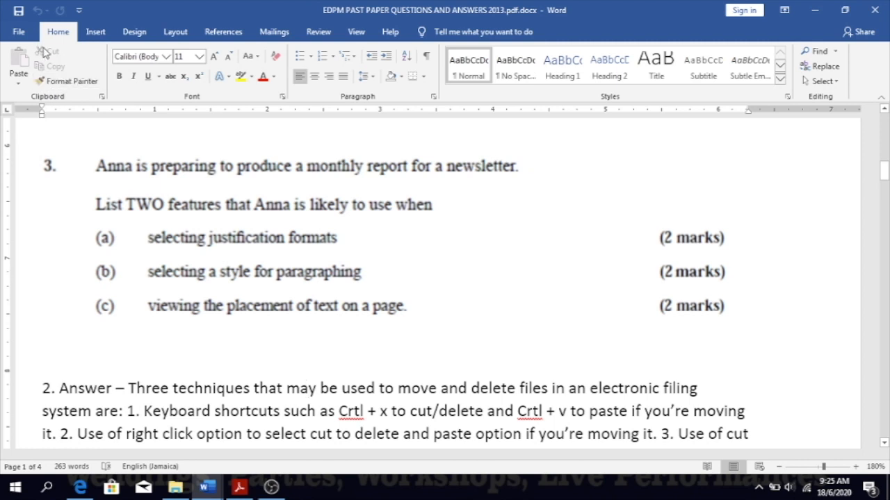
mouse_move(43, 51)
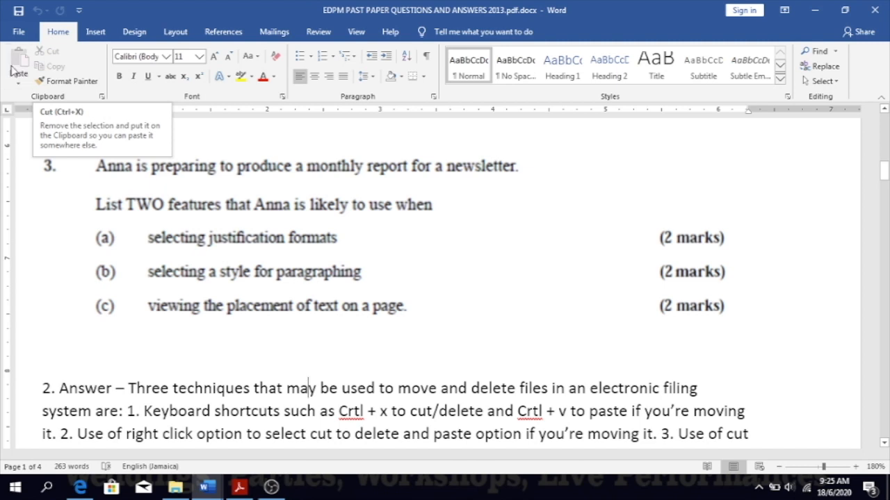
mouse_move(20, 67)
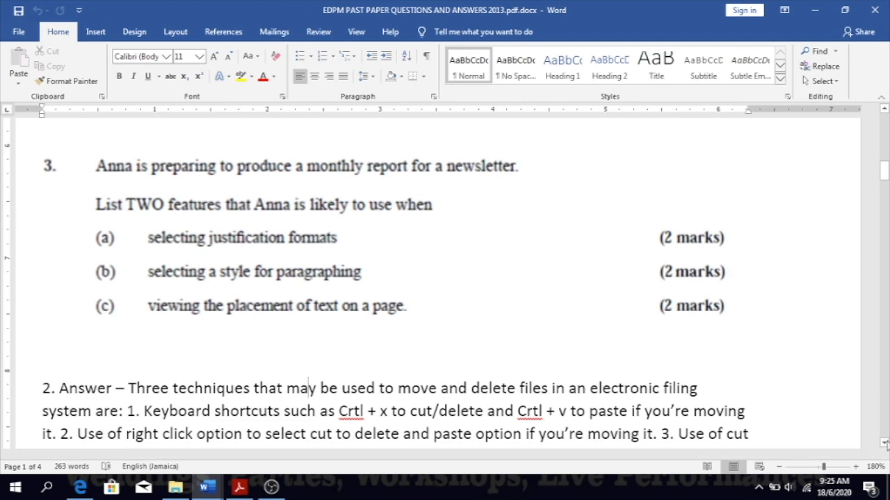
scroll(down, 3)
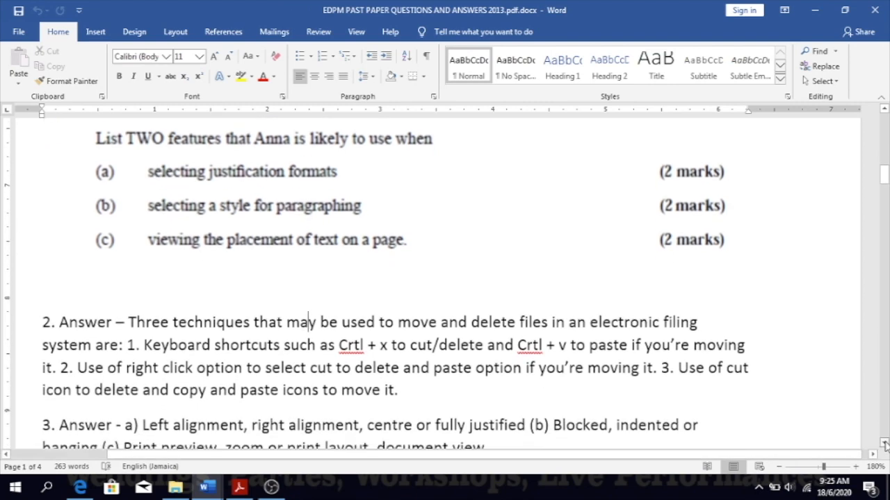
scroll(down, 3)
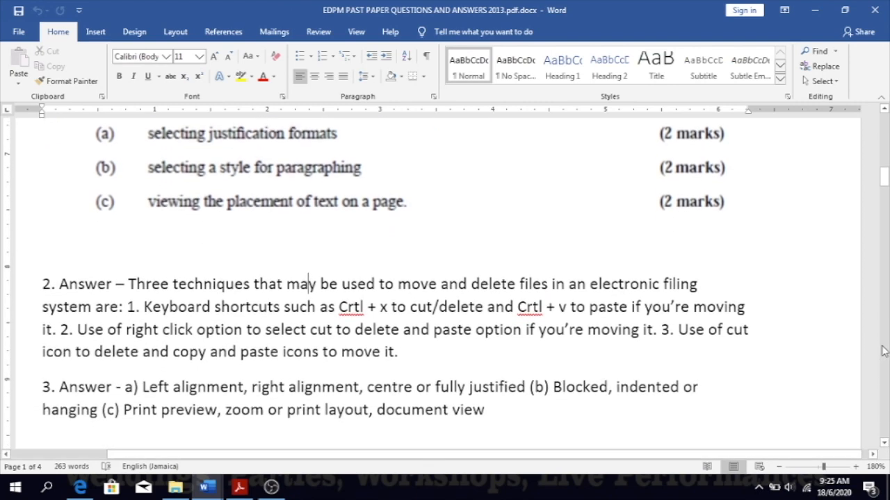
scroll(up, 3)
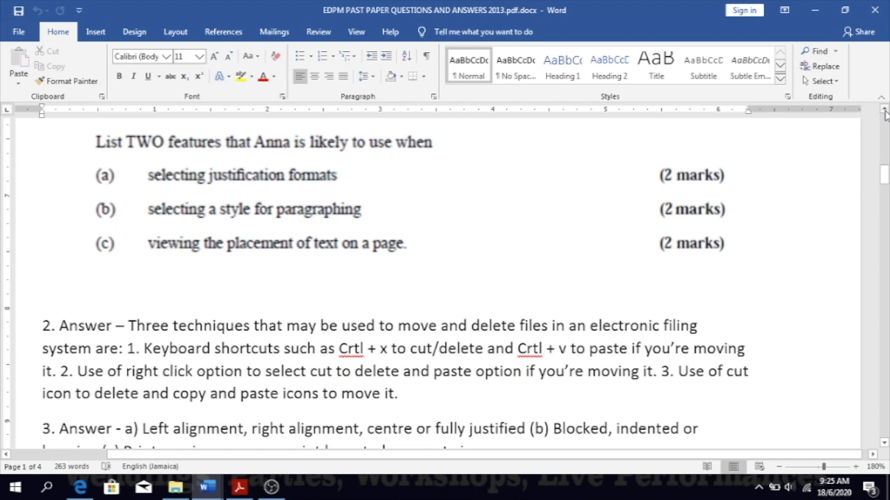
click(309, 325)
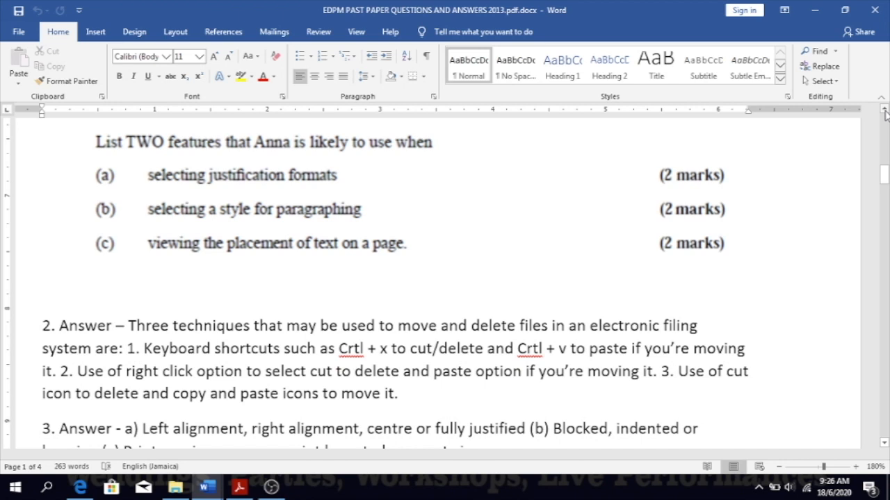
click(308, 325)
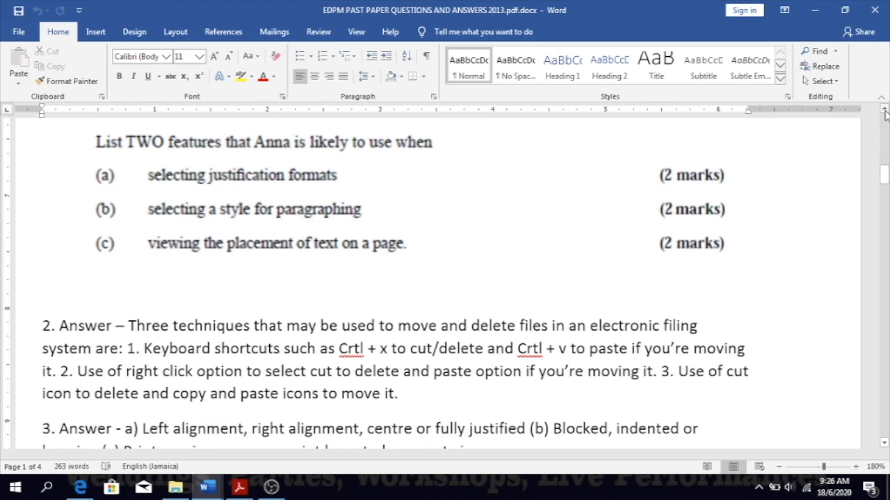
click(306, 326)
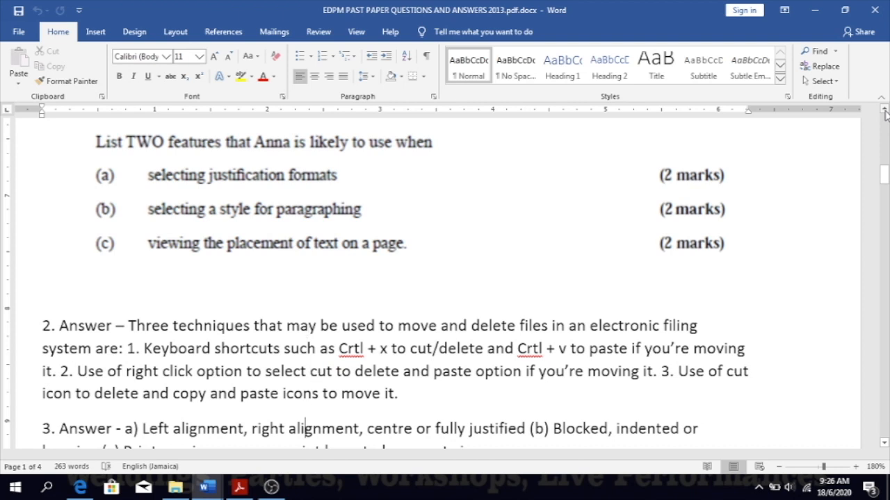
scroll(down, 3)
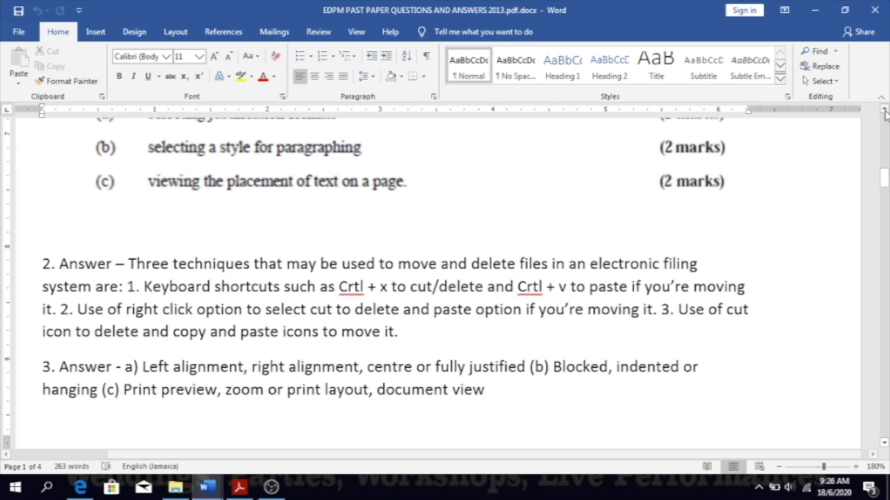
click(267, 424)
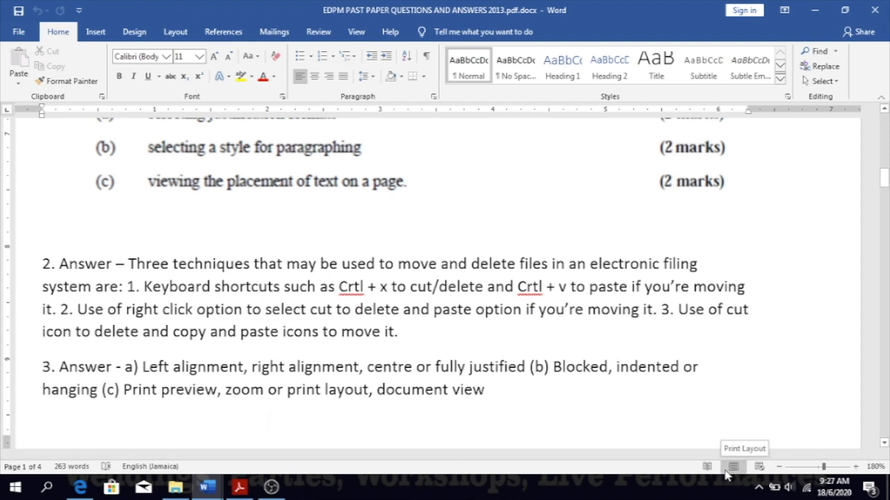
click(267, 424)
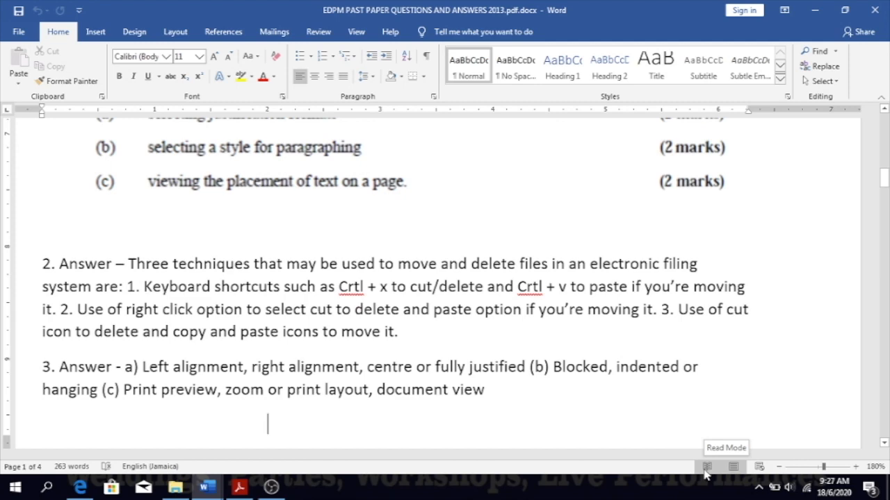
click(706, 467)
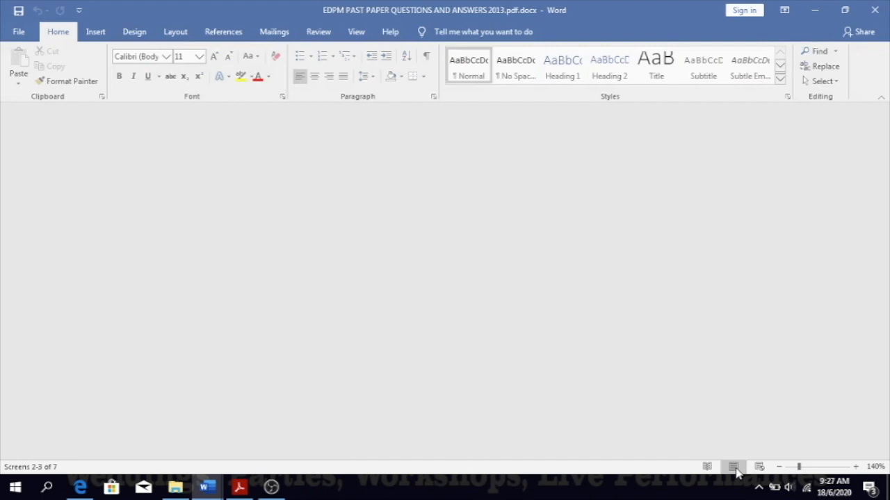
click(733, 467)
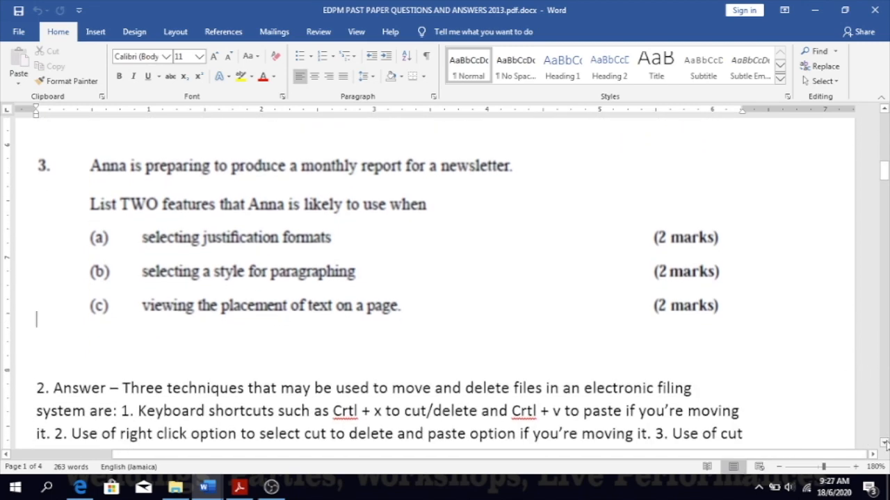
Step: Add Question 4's answer line 'b) Facsimile, electronic mail attachment, Internet/intranet' below answer a)
scroll(down, 3)
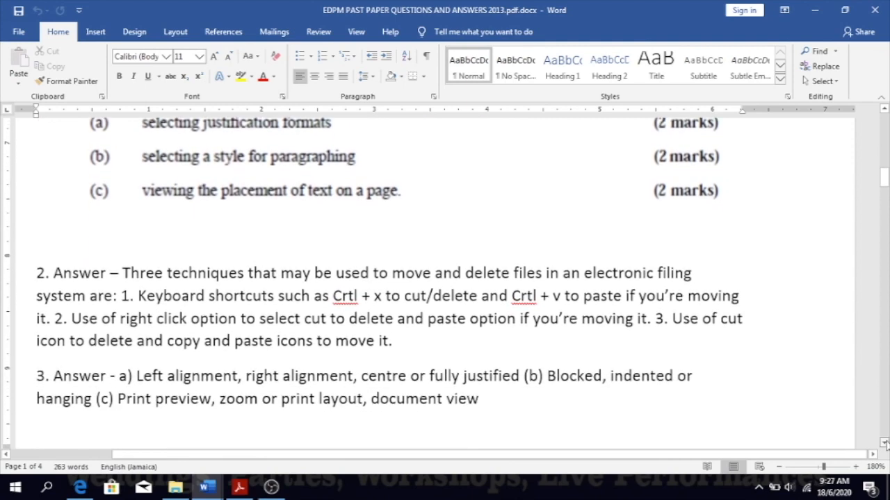
scroll(down, 3)
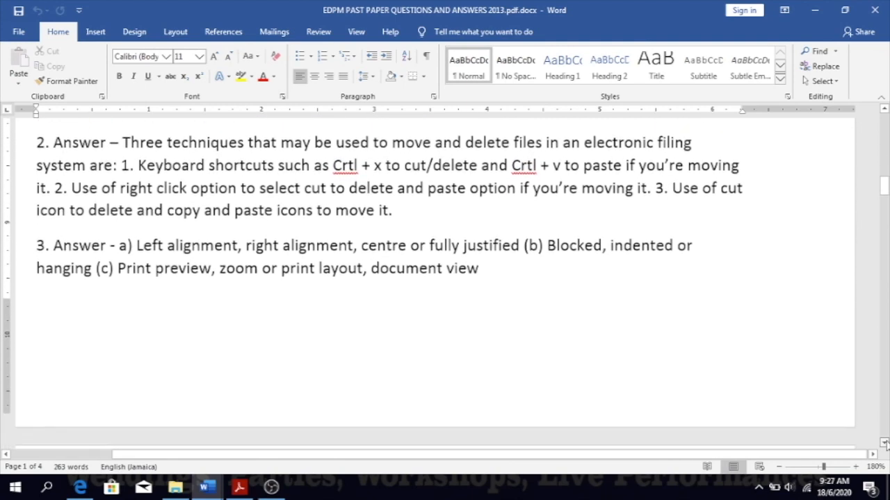
scroll(down, 3)
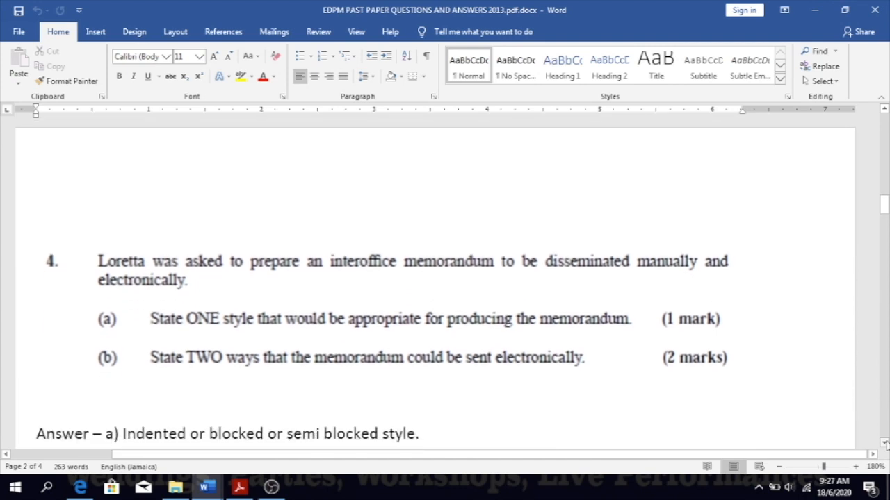
text(b) Facsimile, electronic mail attachment, Internet/intranet)
text(a) Three types of legal documents that Dunne and Burke may be asked to prepare are: Wills,)
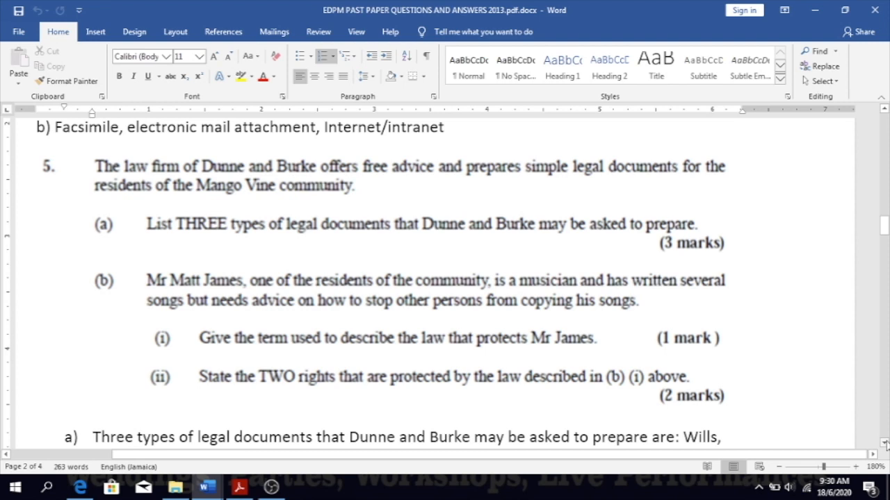
Step: Review the Question 5 answer on wills, leases, conveyancing and Copyright Law, then reach Question 6
click(92, 437)
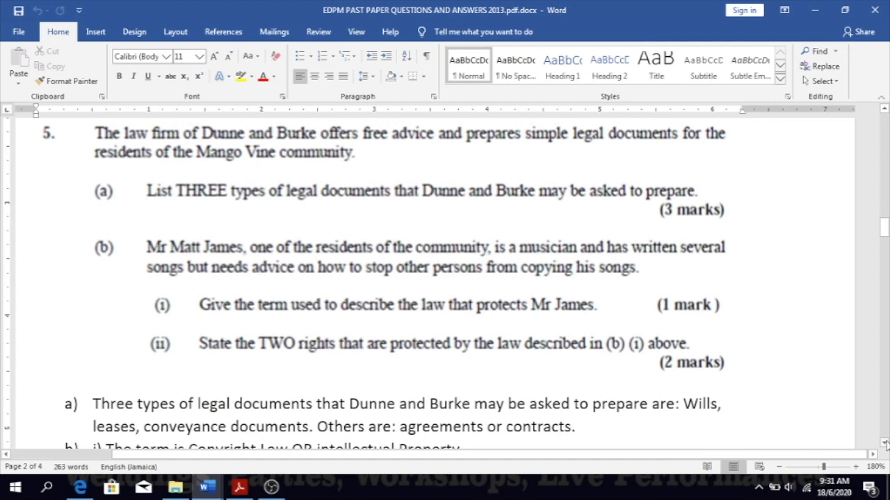
click(36, 370)
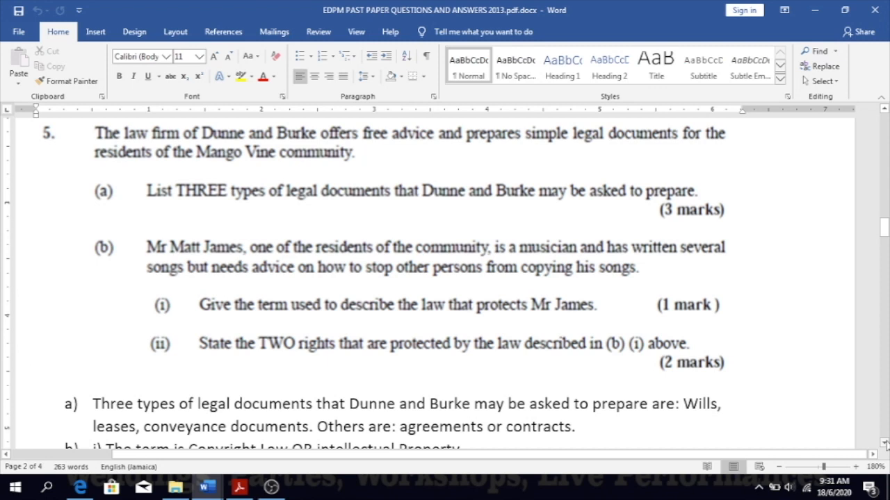
click(36, 368)
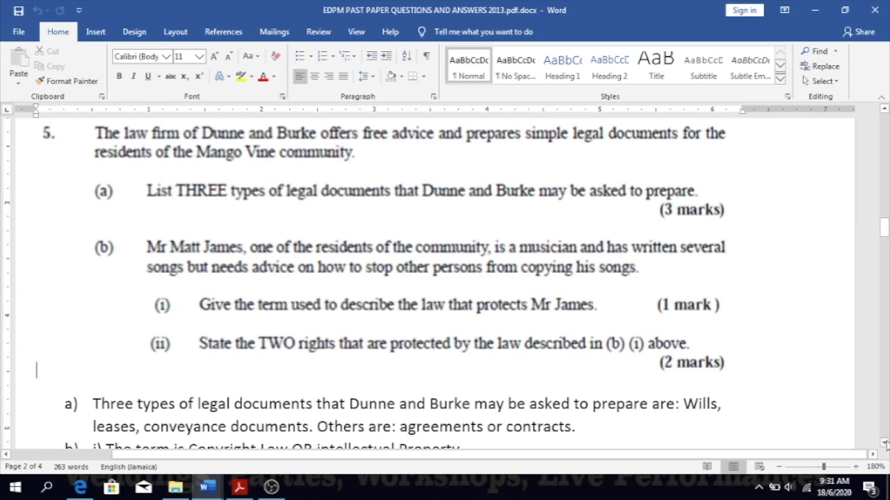
scroll(down, 3)
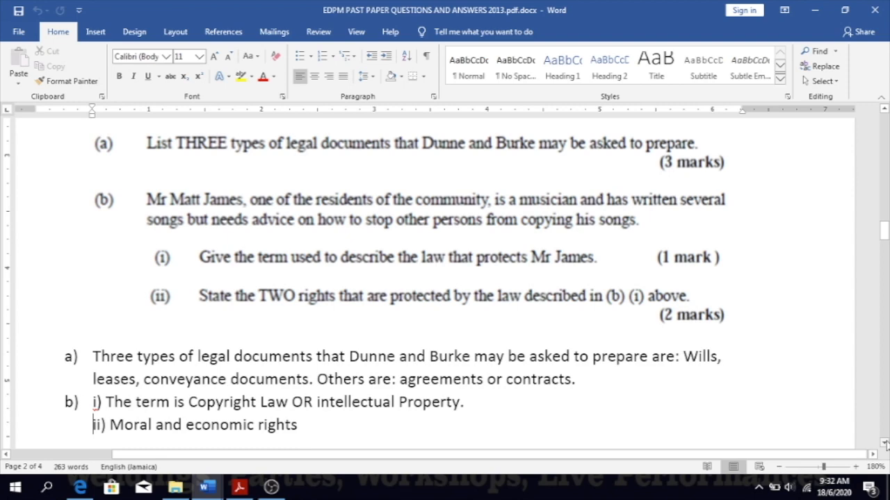
scroll(down, 3)
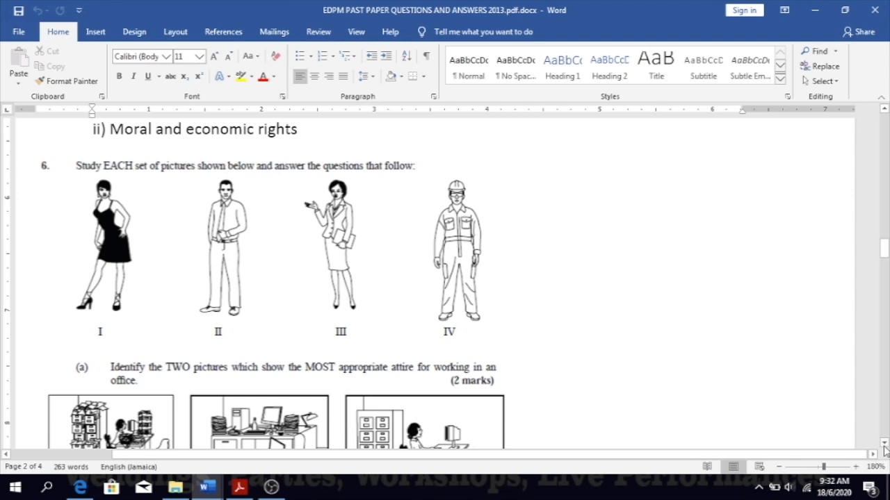
Step: Scroll to Question 6's attire pictures and part (a) office pictures labelled I–III
scroll(down, 3)
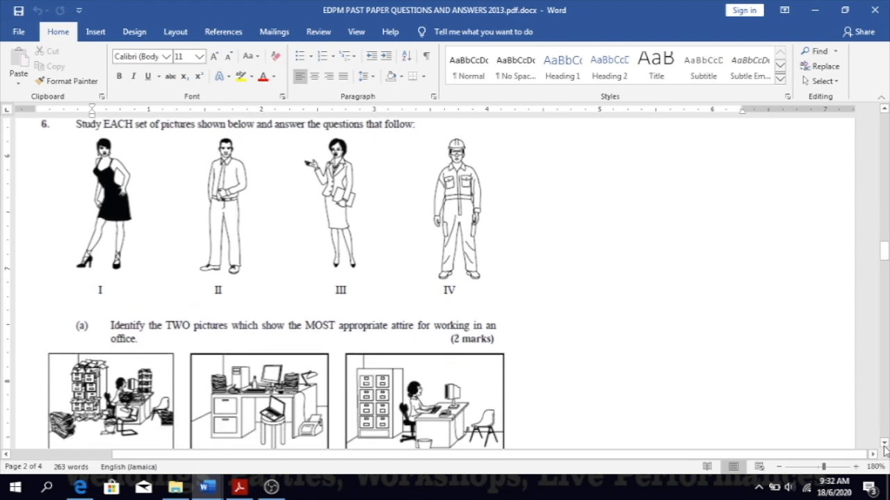
scroll(down, 3)
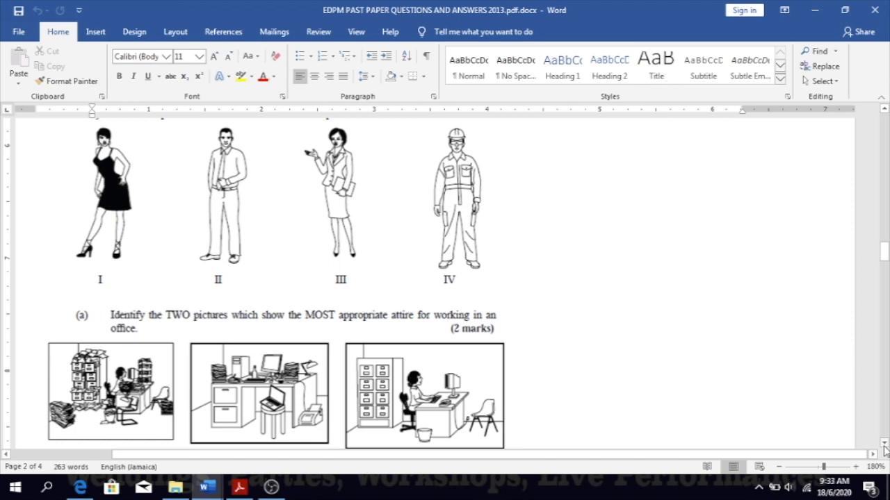
scroll(down, 3)
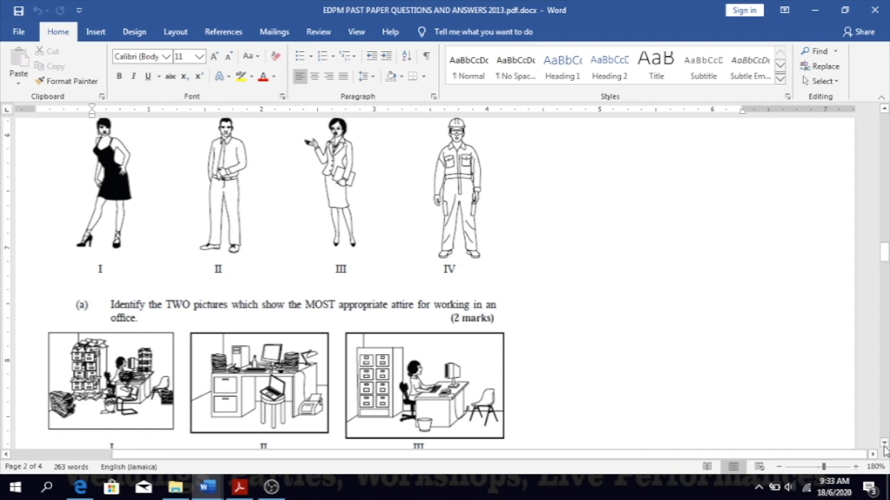
Step: Show Question 6(b) with the typed answers a) II and III, b) III
scroll(down, 3)
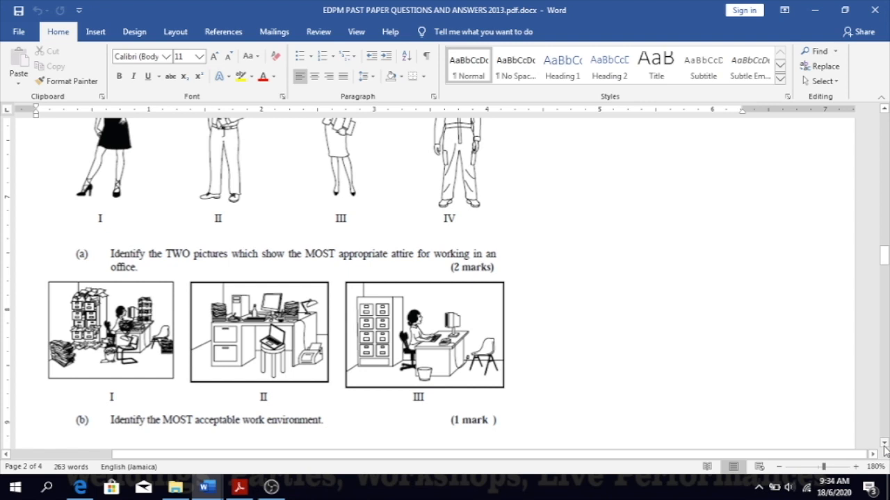
click(36, 427)
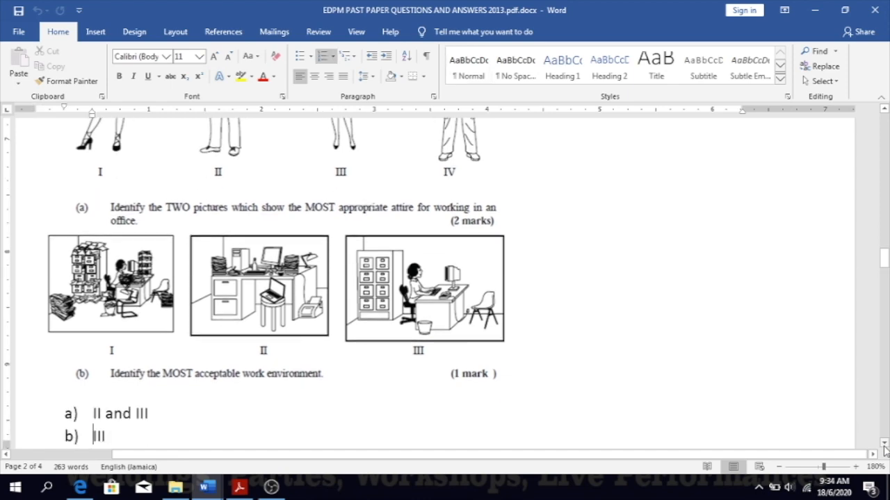
Step: Scroll through the billing task's bill table and formatting instruction list
scroll(down, 3)
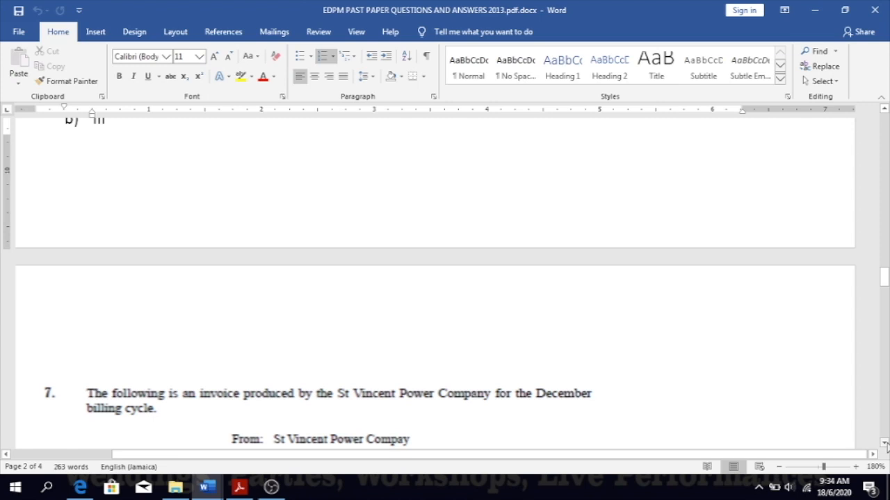
scroll(down, 3)
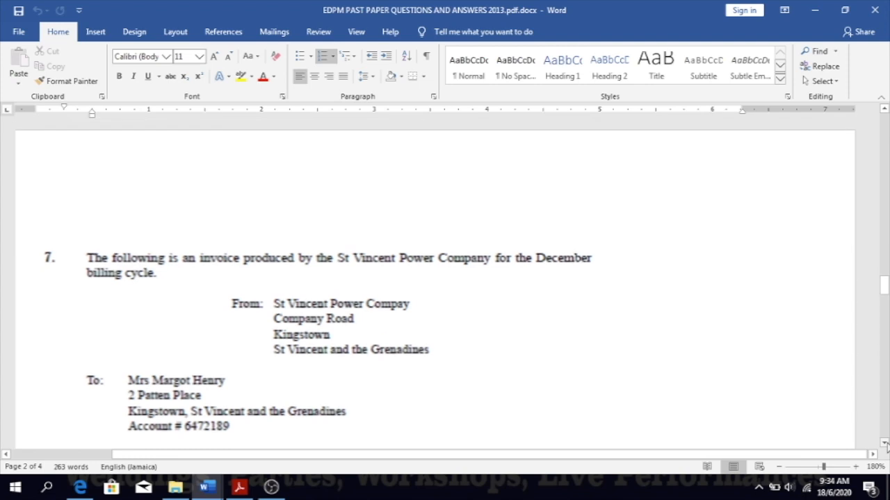
scroll(down, 3)
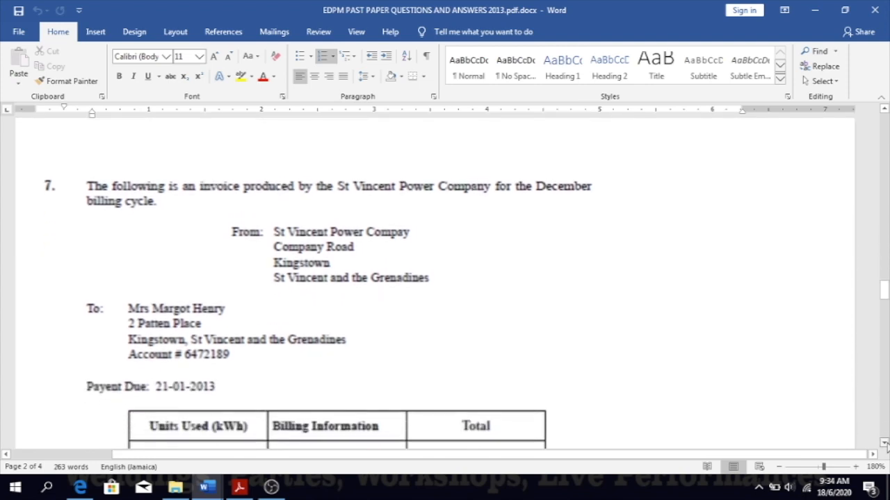
scroll(down, 3)
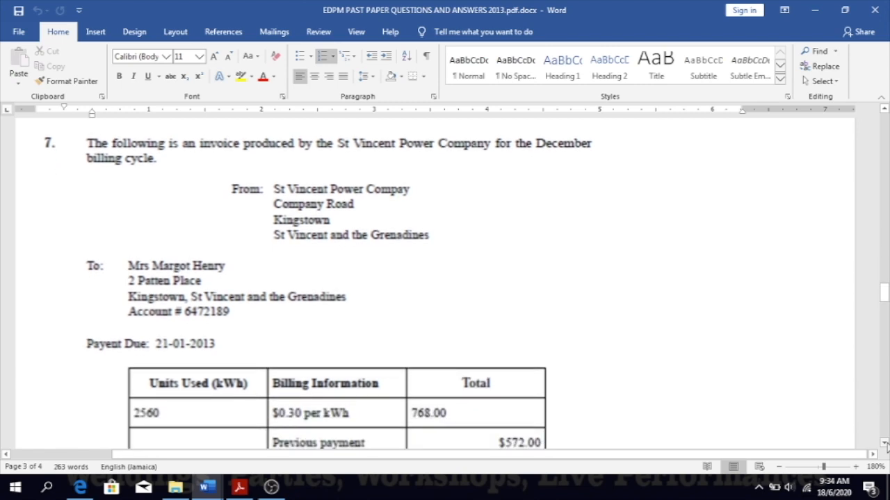
scroll(down, 3)
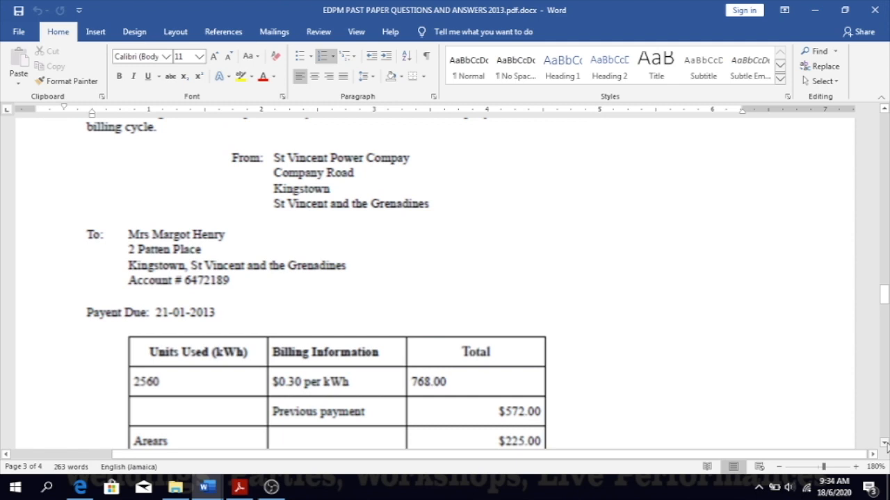
scroll(down, 3)
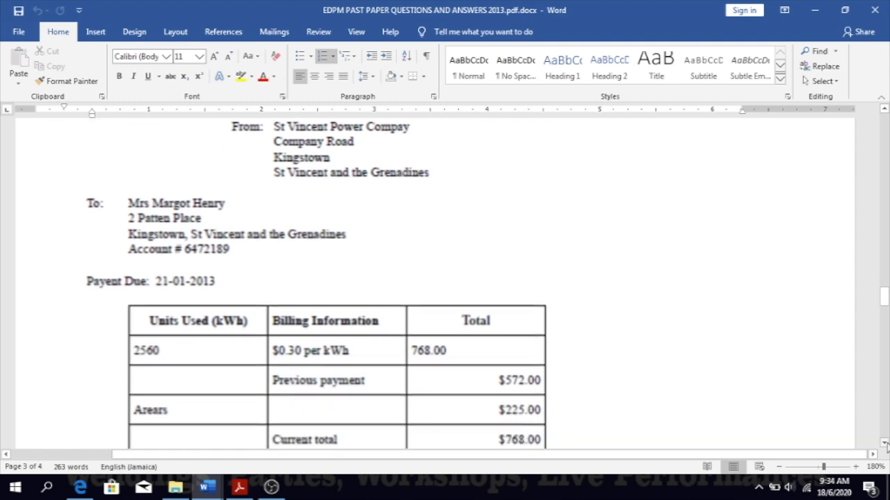
scroll(down, 3)
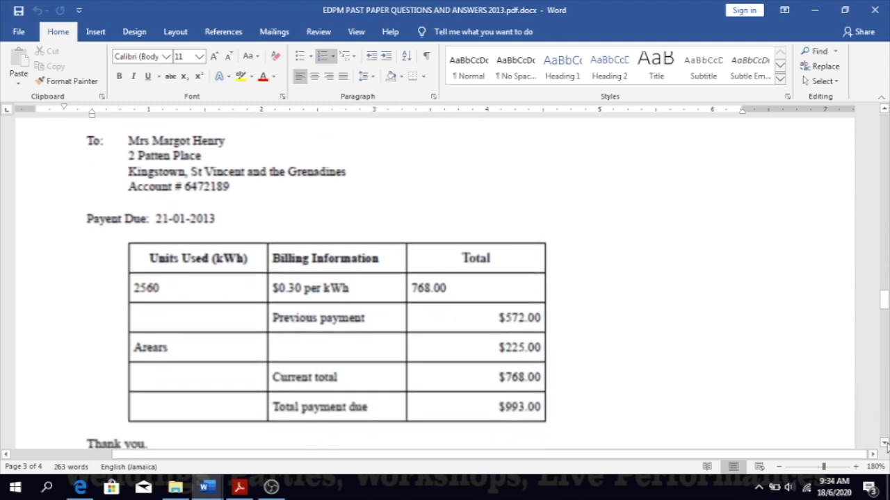
scroll(down, 3)
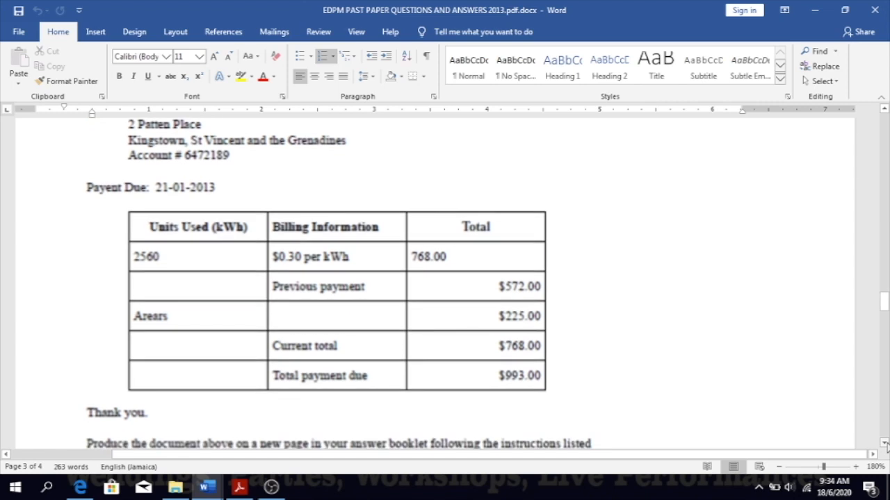
scroll(down, 3)
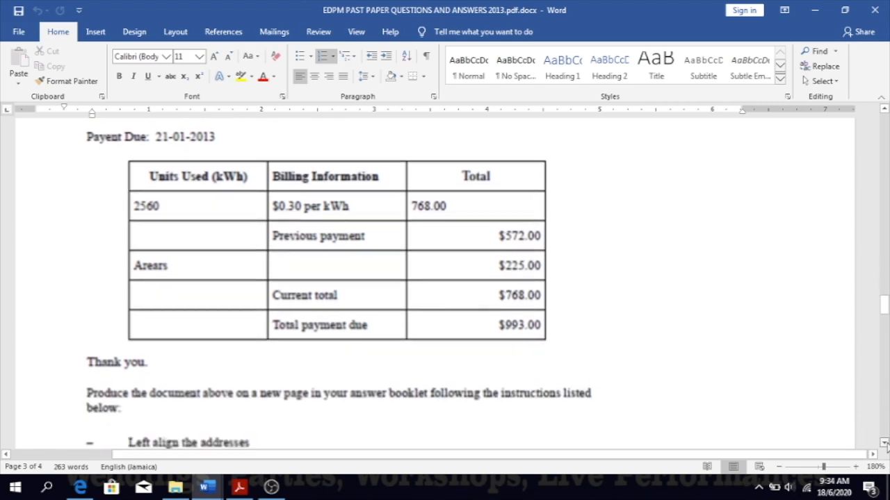
Step: Continue to Question 9's orientation answers and Question 10 answered .exe and .bmp/.img/.png
scroll(down, 3)
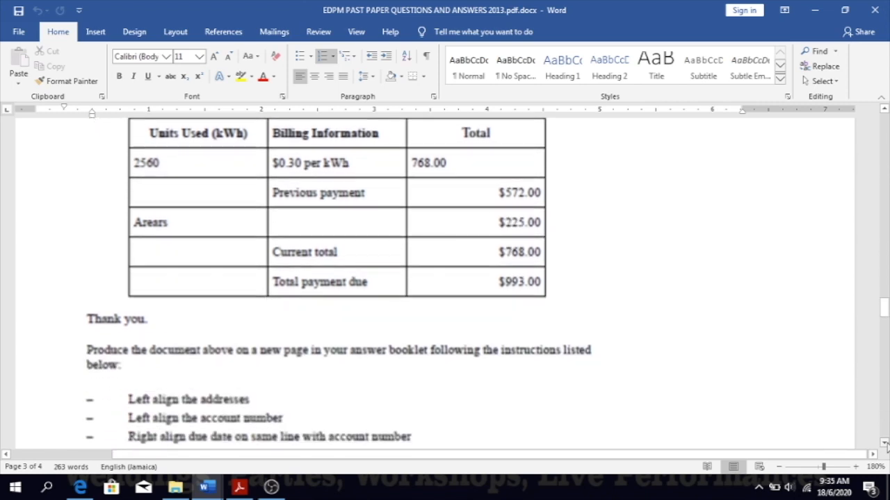
scroll(down, 3)
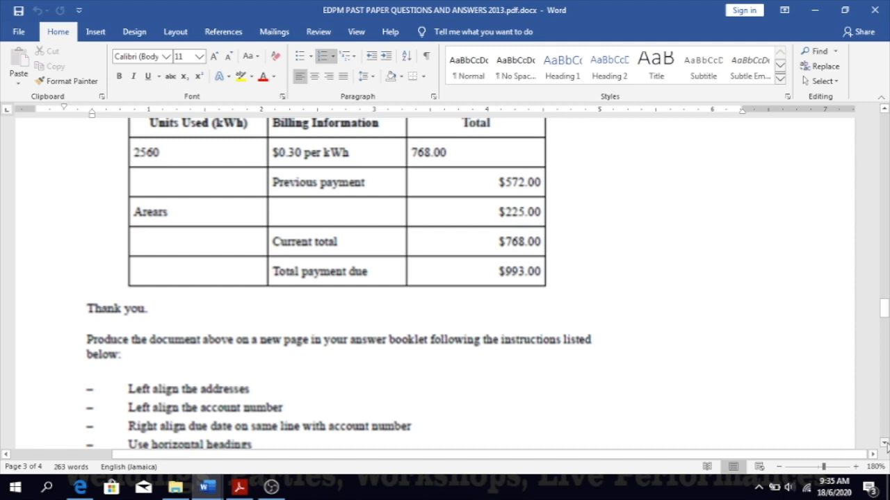
scroll(down, 3)
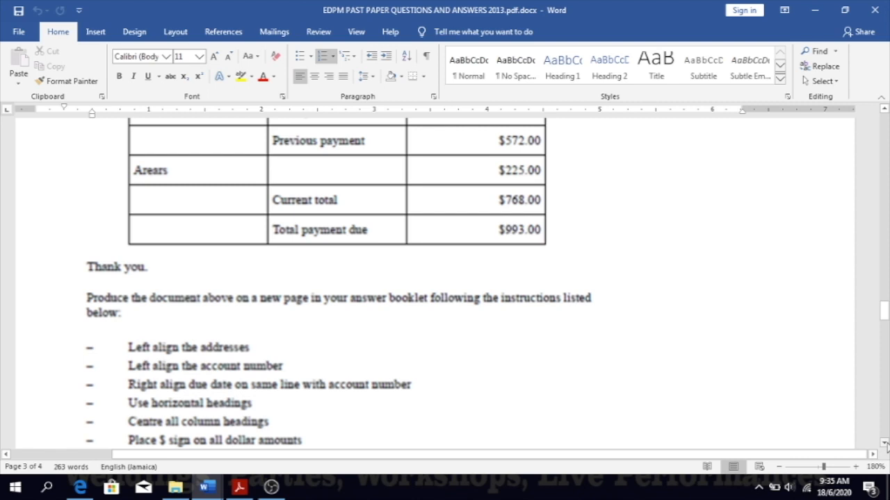
scroll(down, 3)
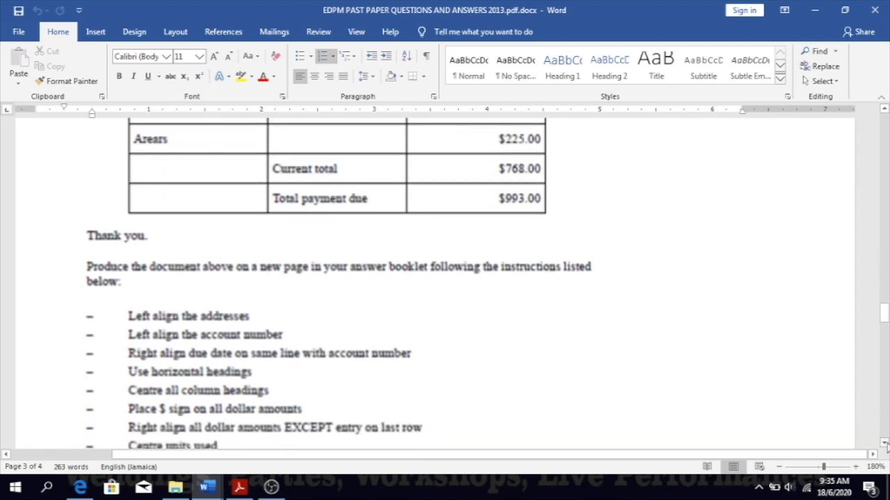
scroll(down, 3)
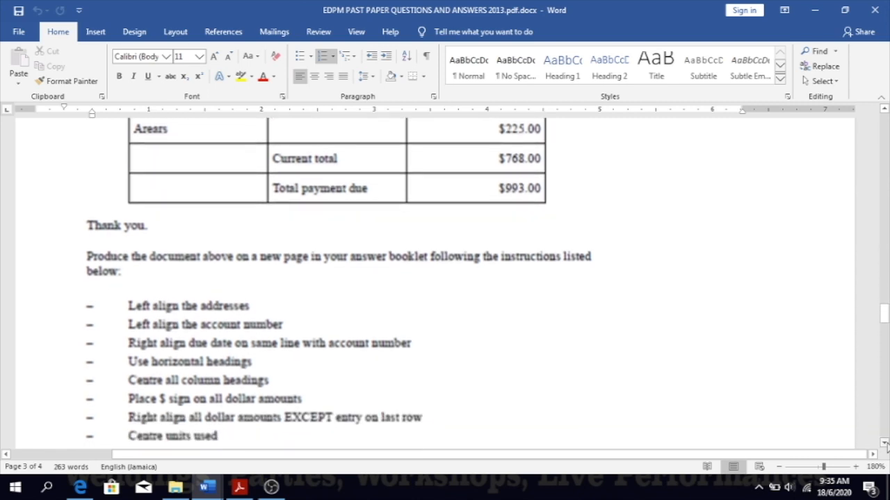
scroll(down, 3)
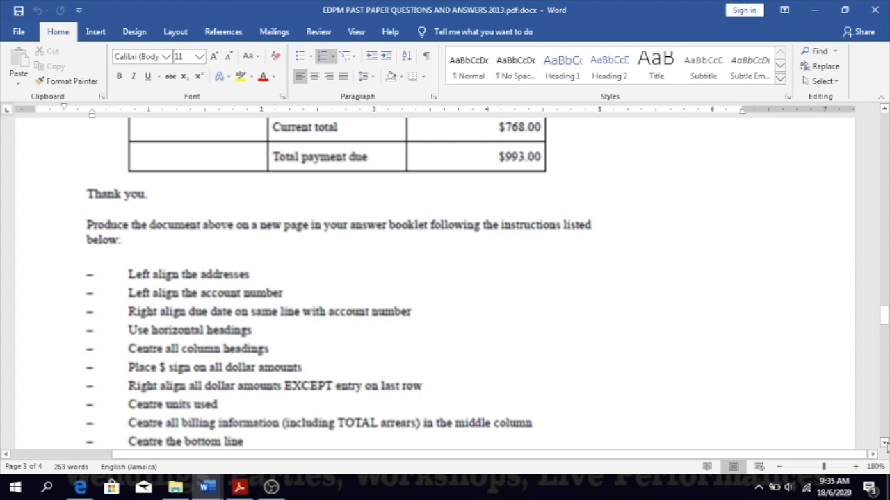
scroll(down, 3)
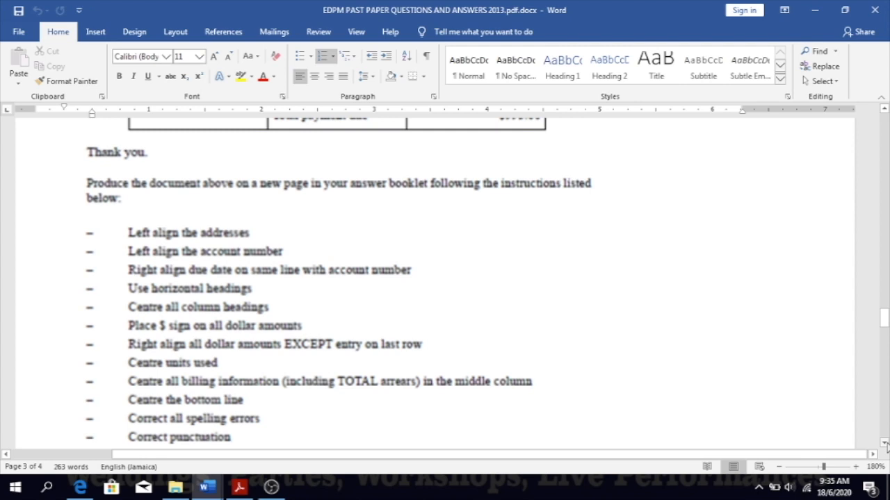
scroll(down, 3)
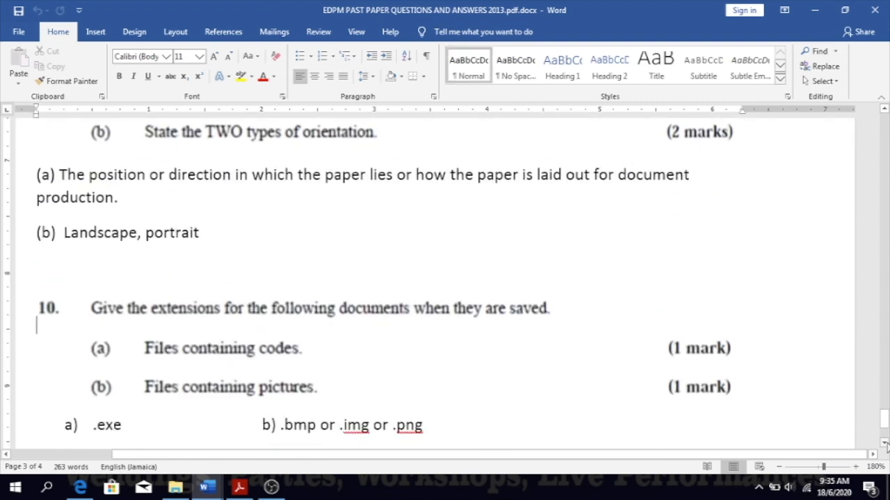
Step: Review the St Vincent Power Company bill answer and NB note, then reach Question 8 on shortcut keys
scroll(down, 3)
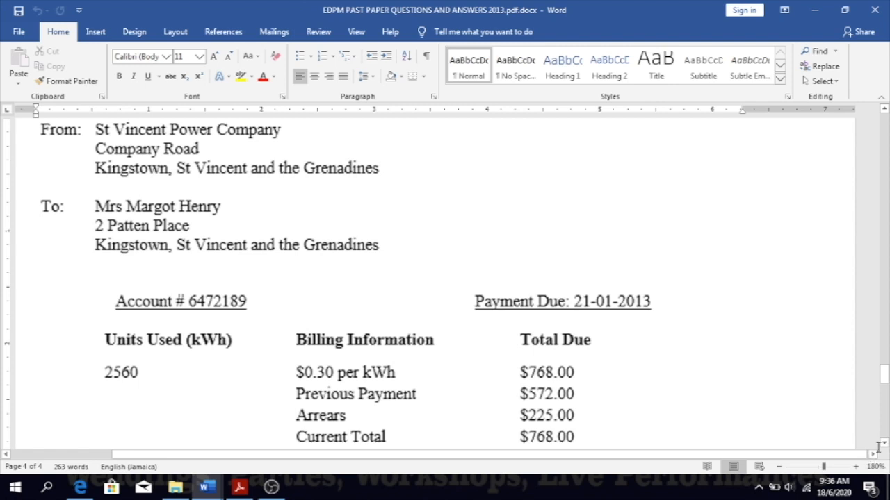
scroll(down, 3)
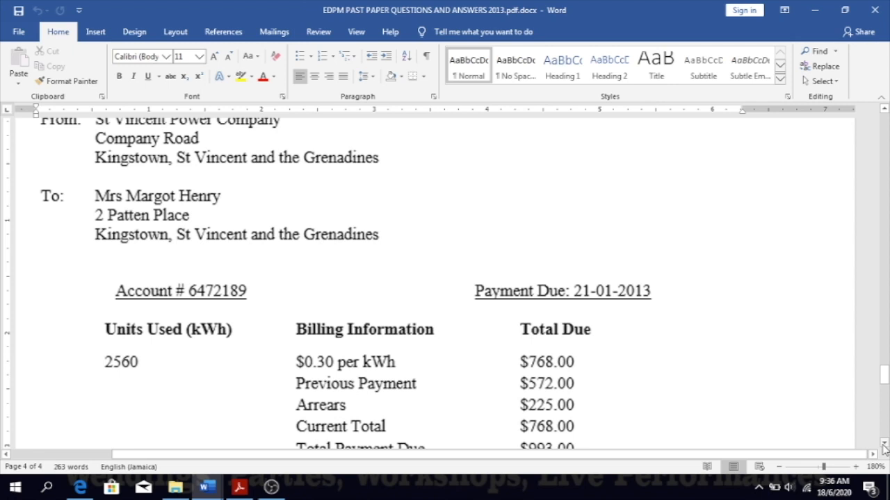
scroll(down, 3)
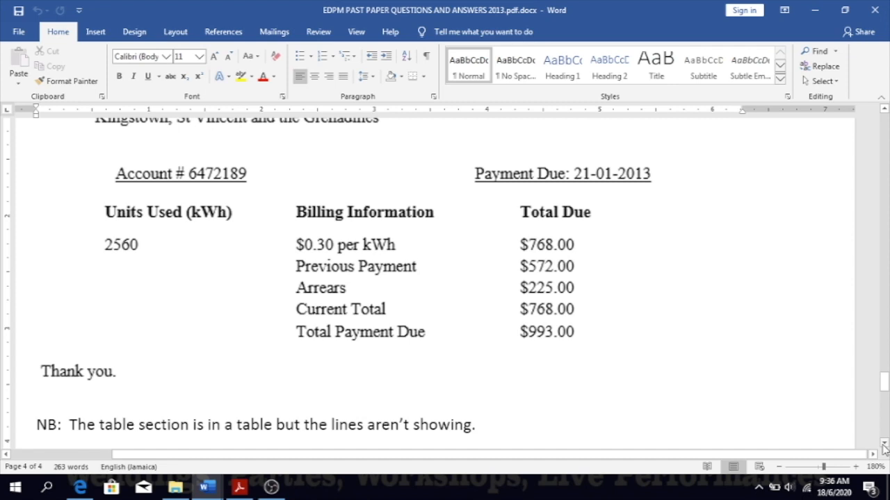
click(36, 425)
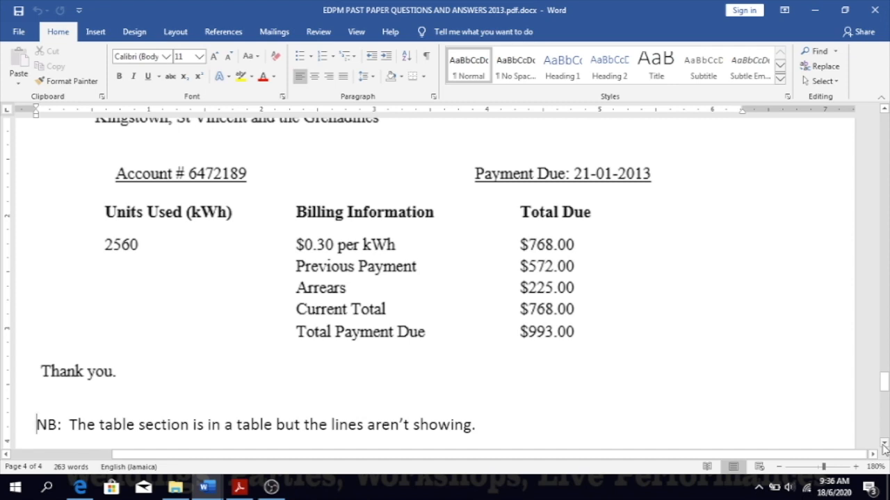
scroll(down, 3)
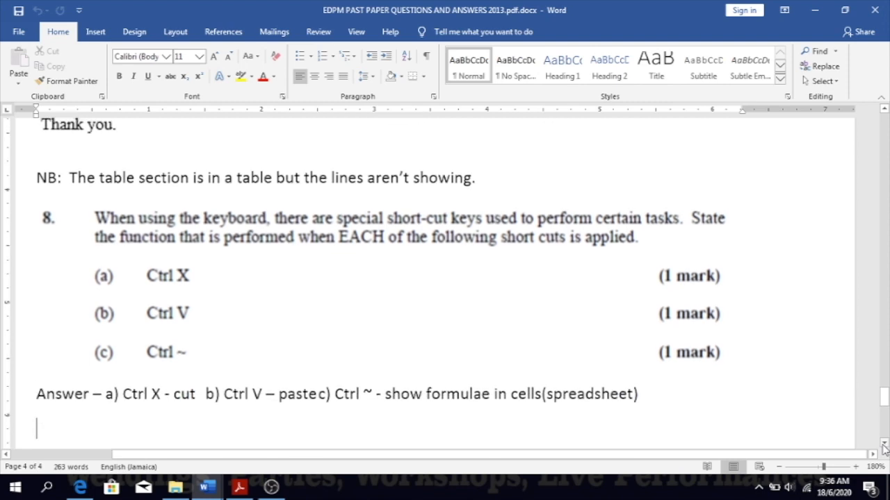
Step: Move down past the Question 8 shortcut-key answer to Question 9 on orientation
scroll(down, 3)
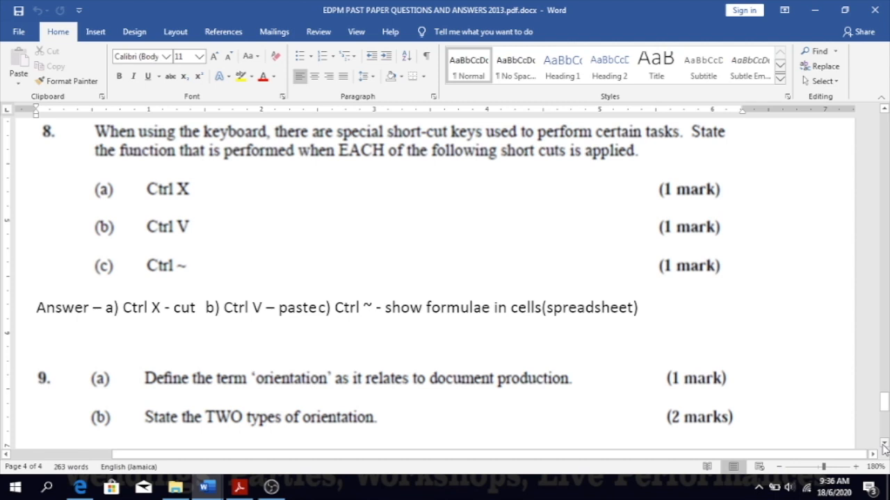
click(36, 428)
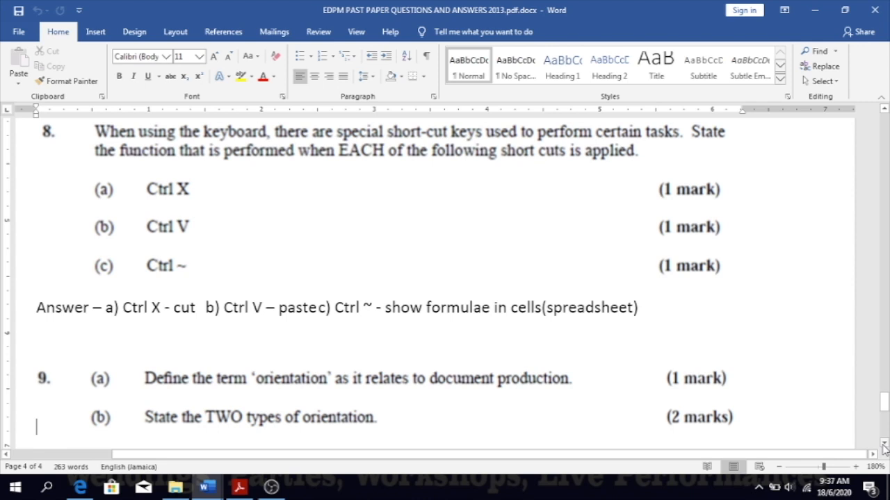
Step: Reveal Question 9's answers — paper position, landscape and portrait — and the Question 10 prompt
scroll(down, 3)
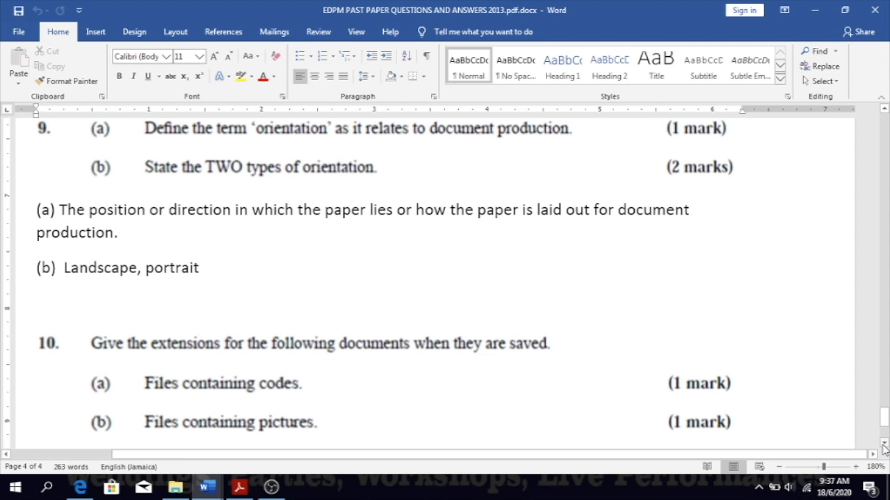
click(36, 425)
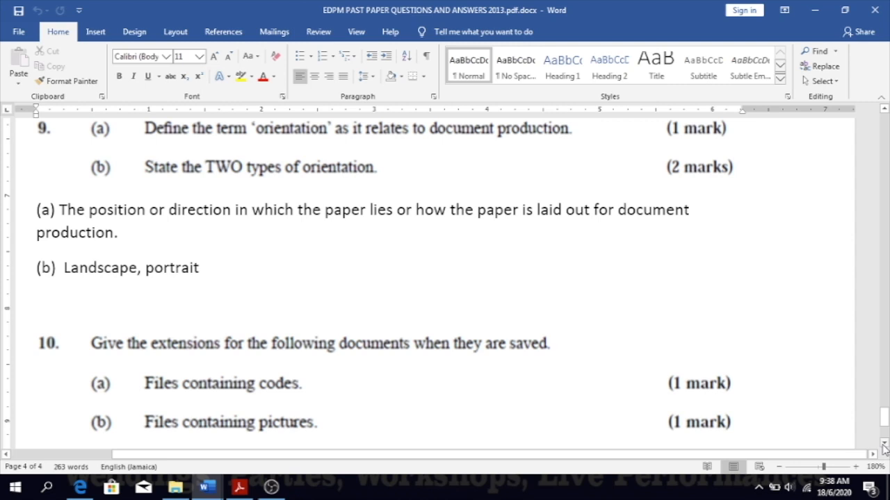
click(37, 425)
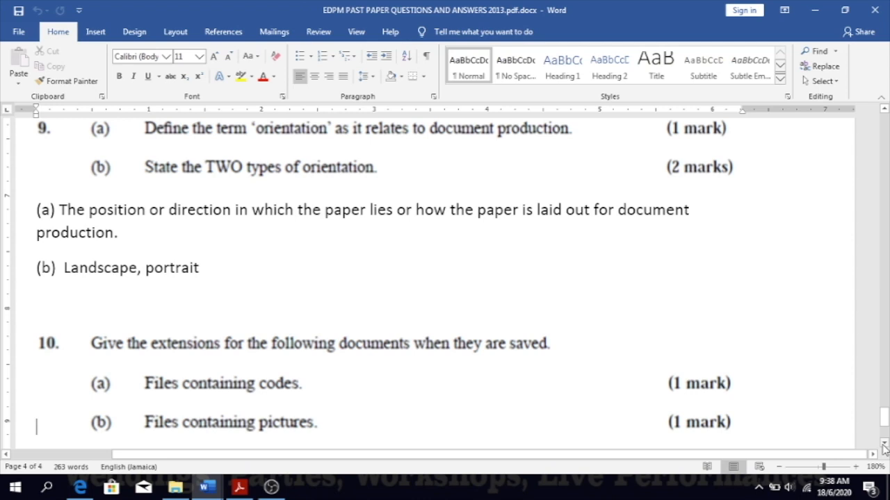
Step: Reveal Question 10's file-extension answers: .exe for code, .bmp, .img or .png for pictures
scroll(down, 3)
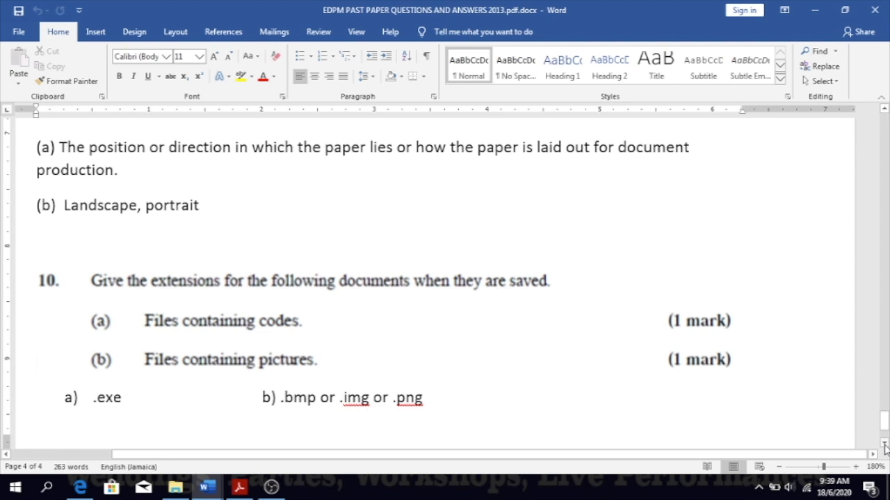
click(37, 361)
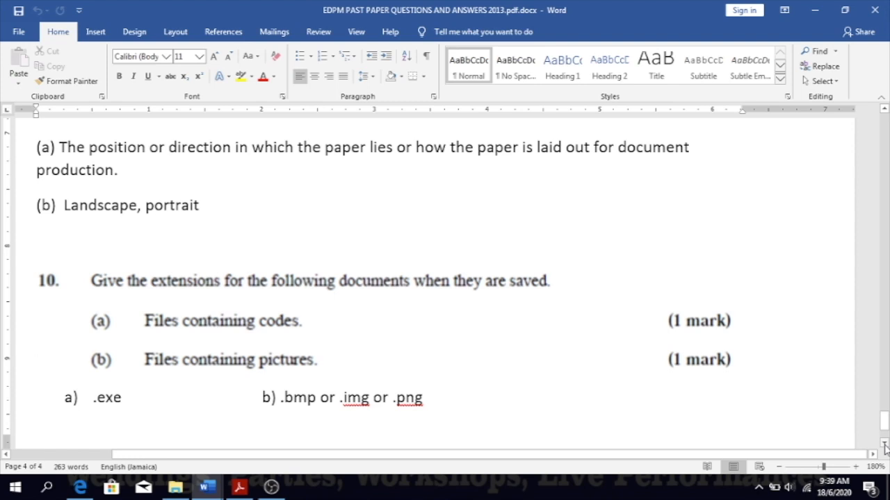
click(36, 365)
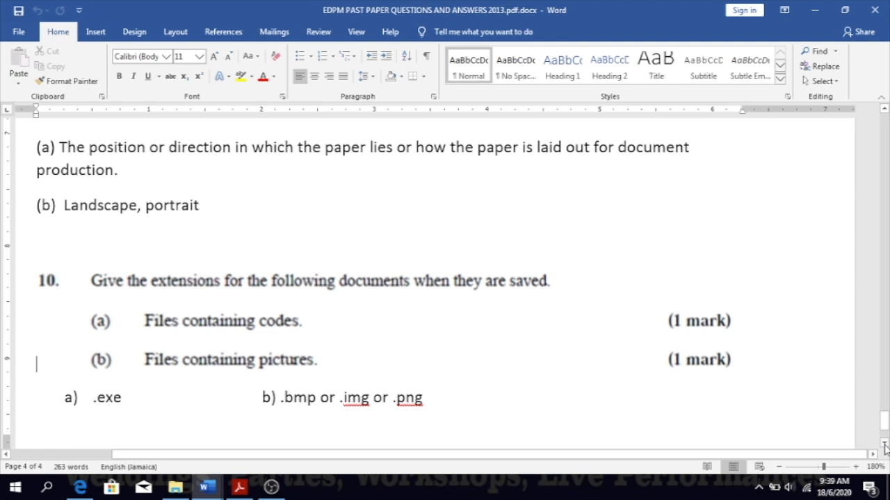